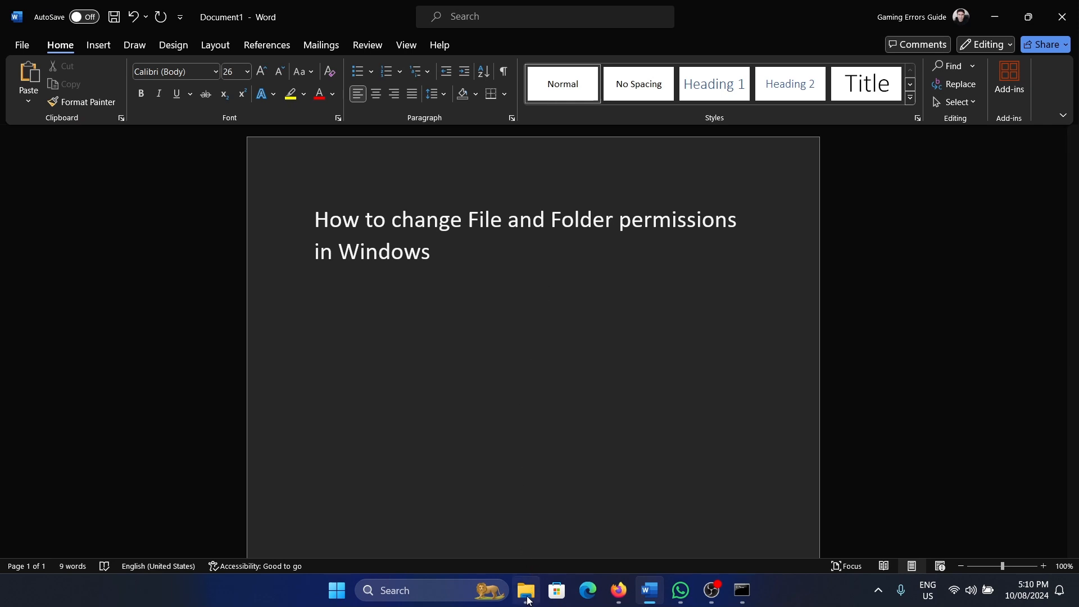
mouse_move(618, 594)
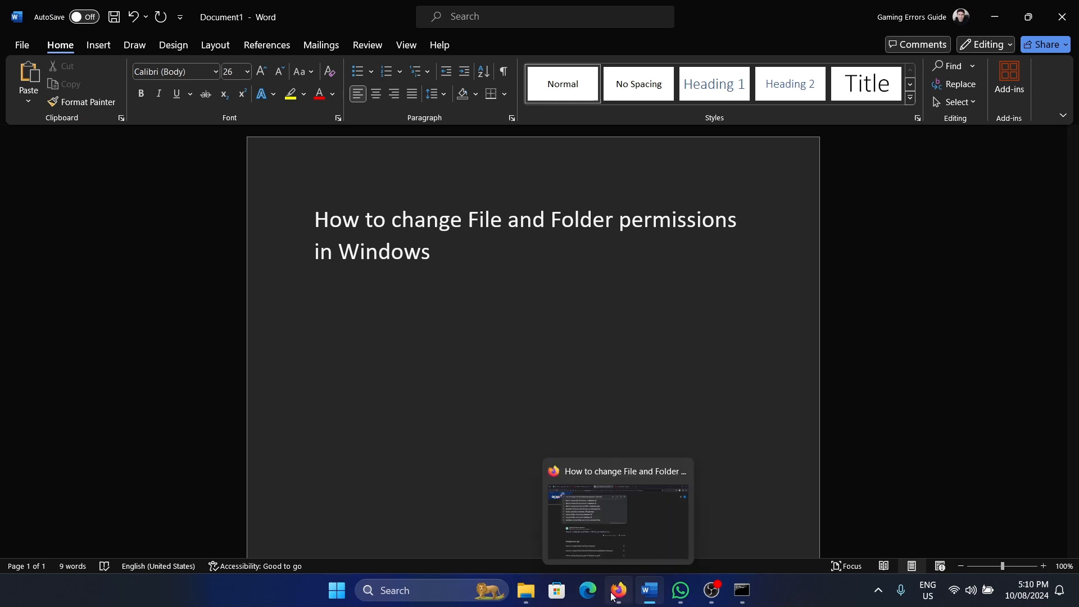
- Reach the Captures folder's editable Security permissions via its Properties dialog
click(525, 590)
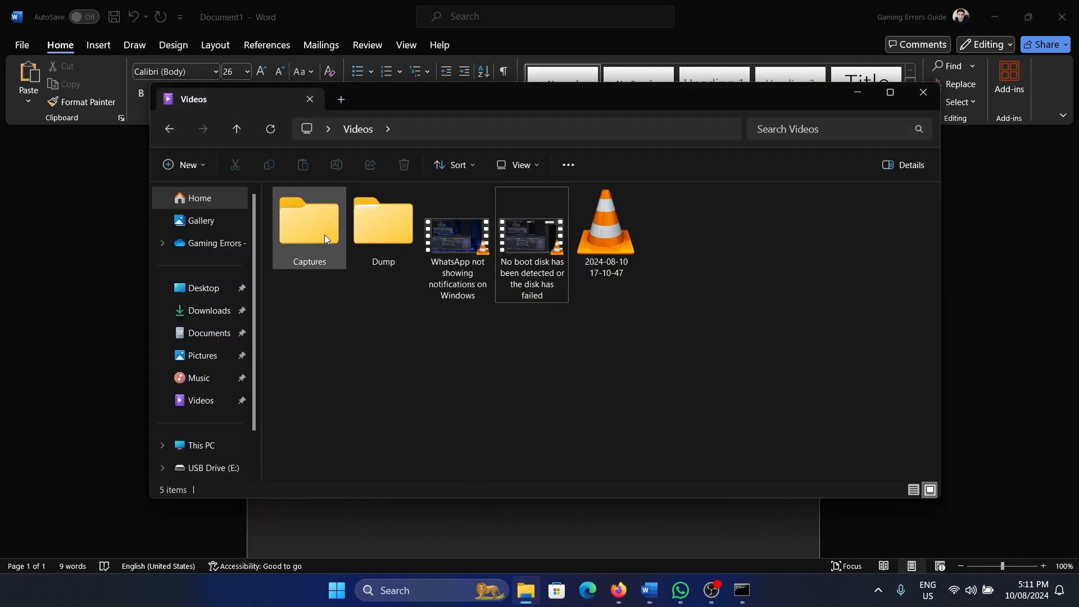
right_click(308, 227)
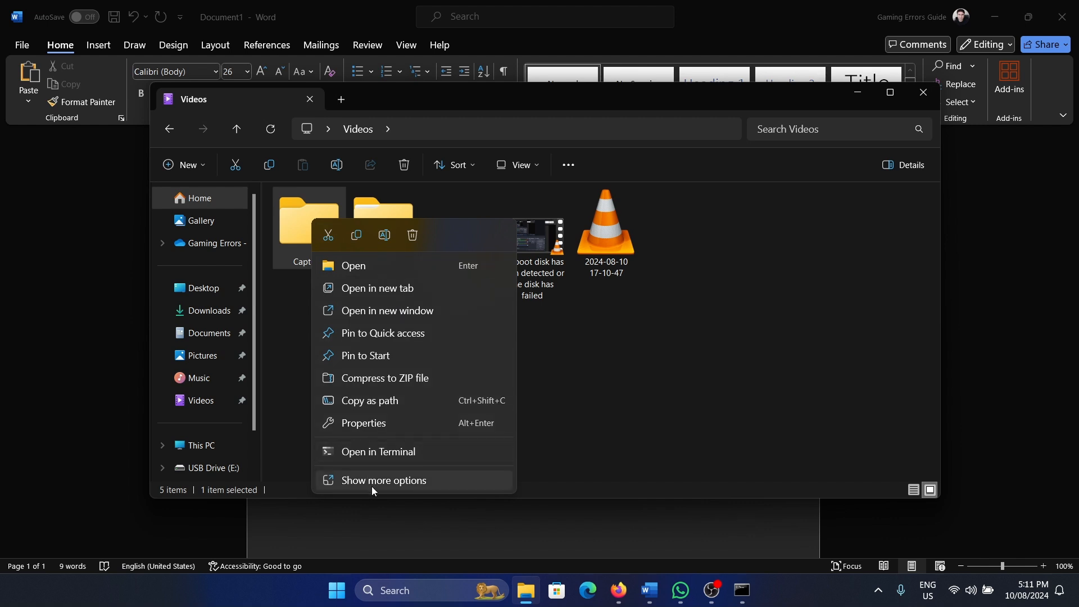
click(363, 422)
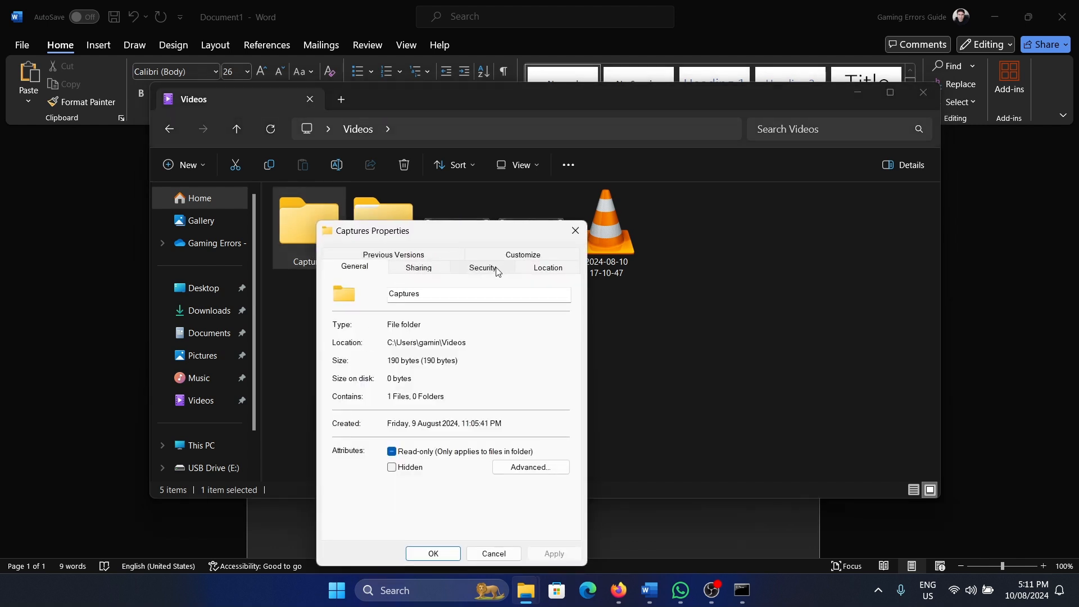
click(481, 268)
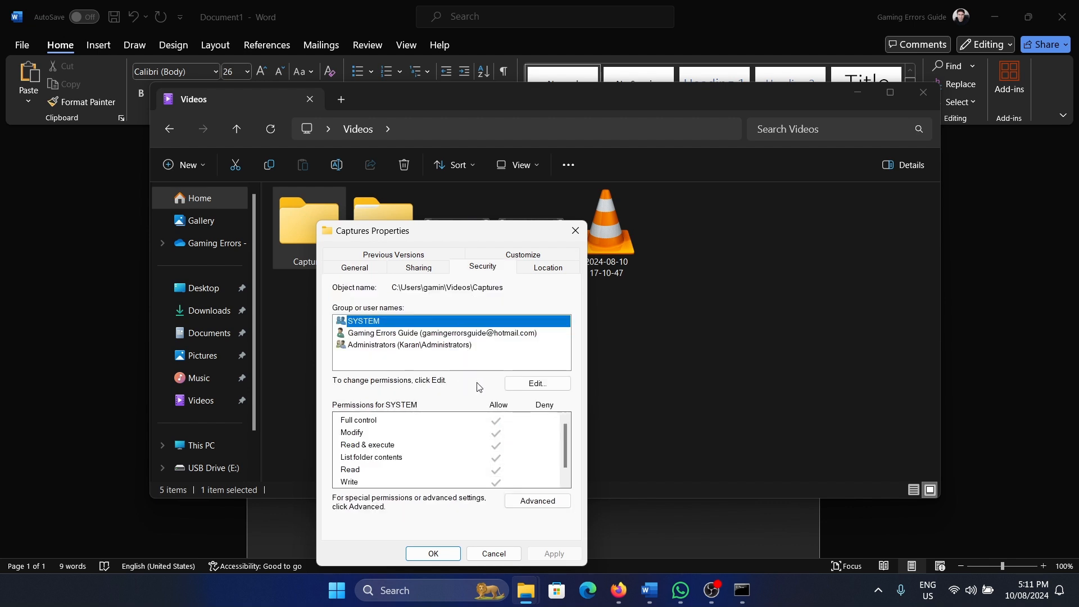
click(537, 383)
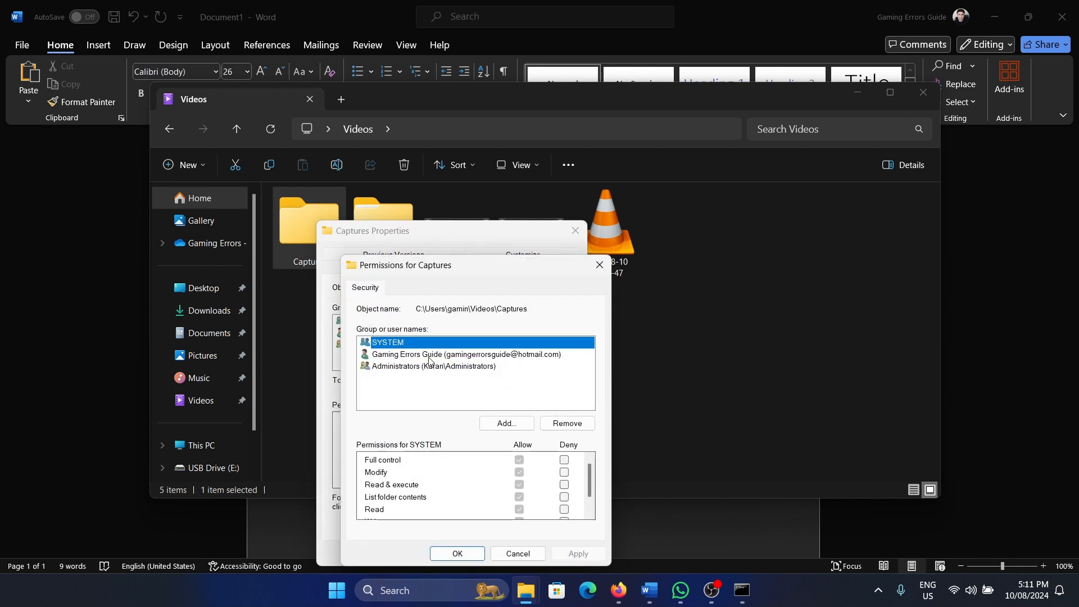
click(464, 355)
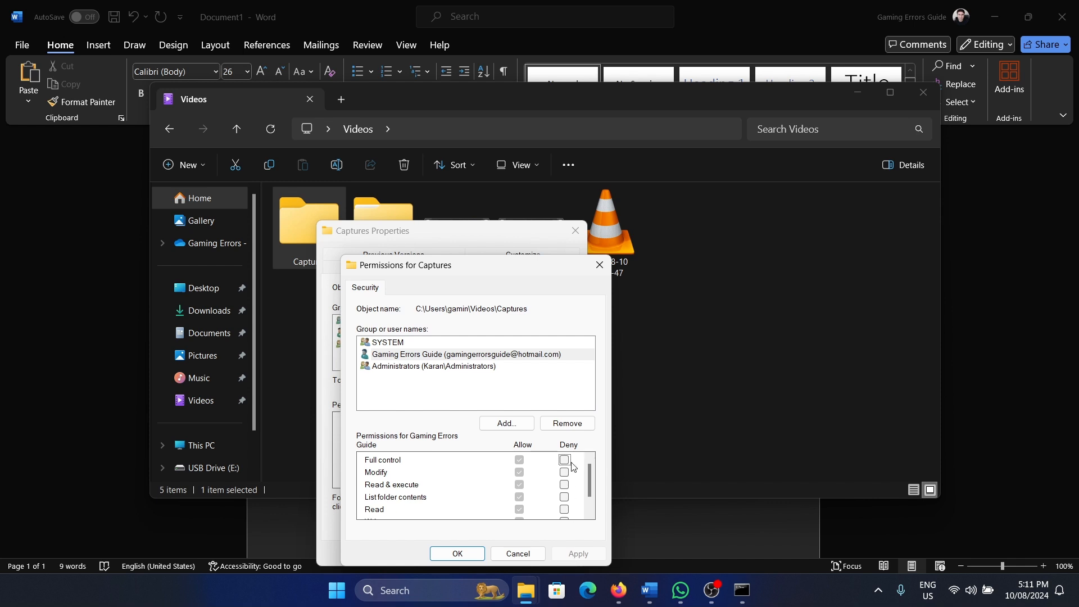
click(563, 472)
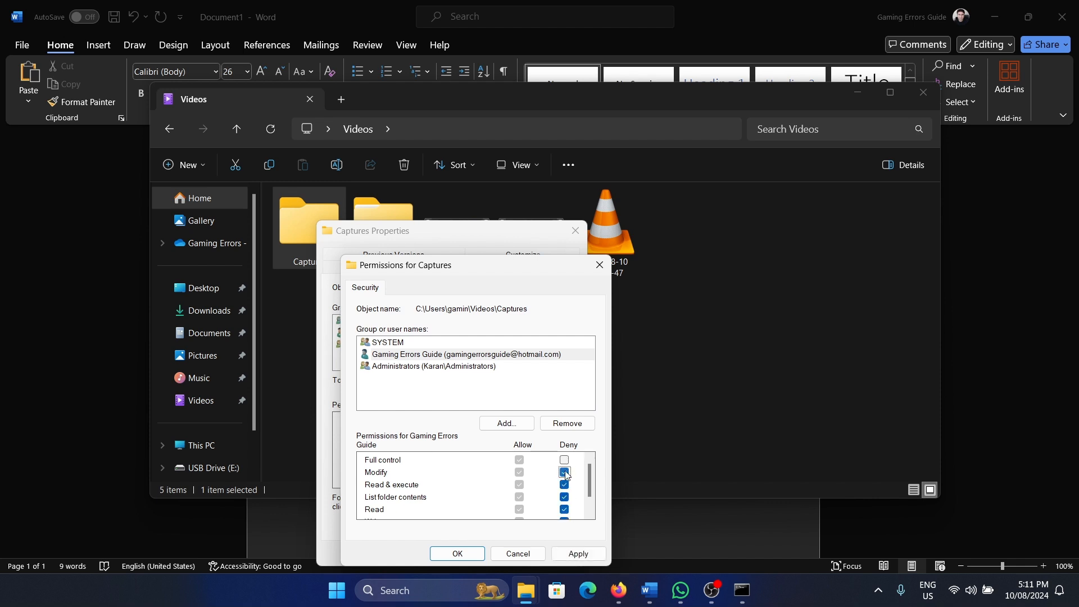
click(563, 474)
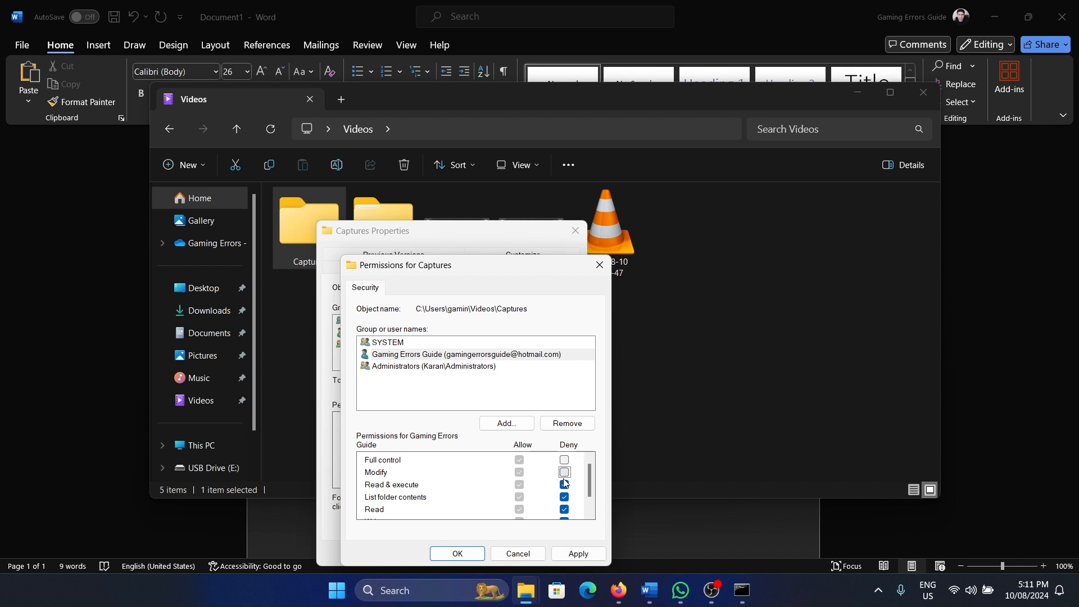
scroll(down, 3)
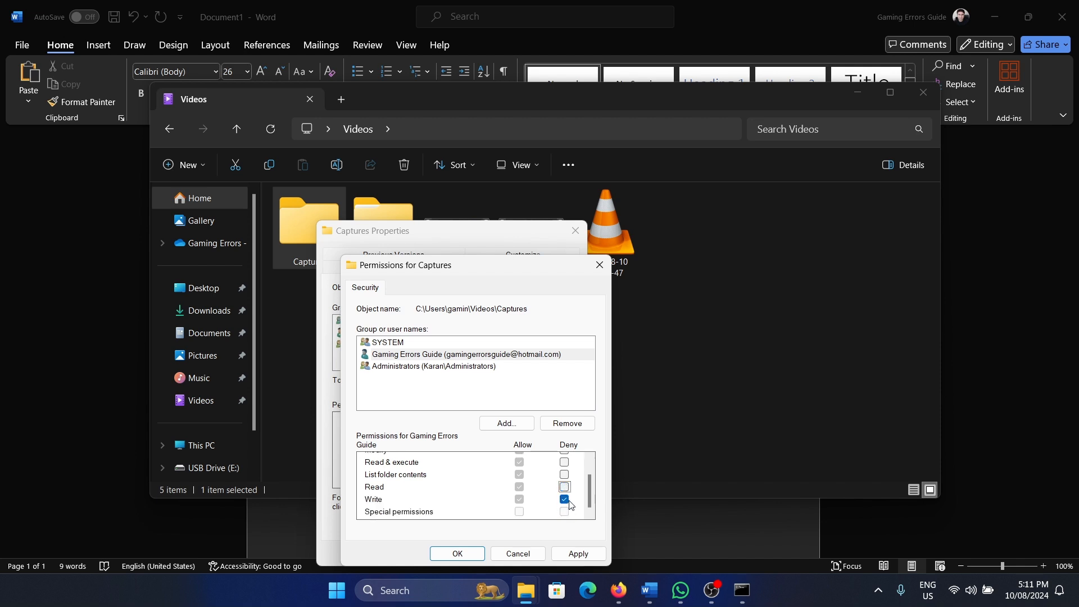
scroll(up, 3)
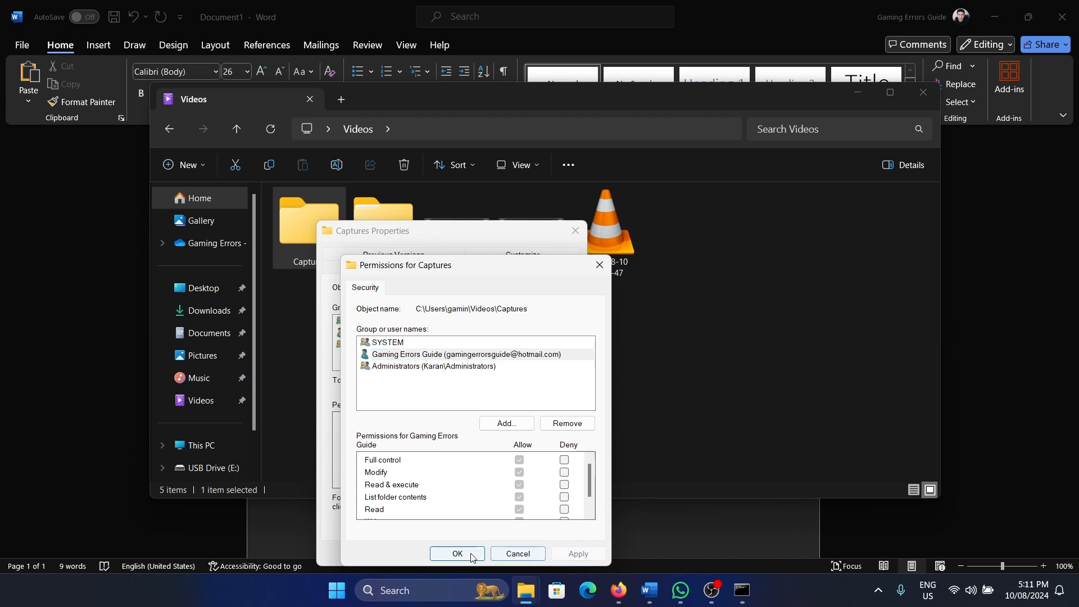
- Confirm the permissions with OK and return focus to the Word tutorial document
click(456, 553)
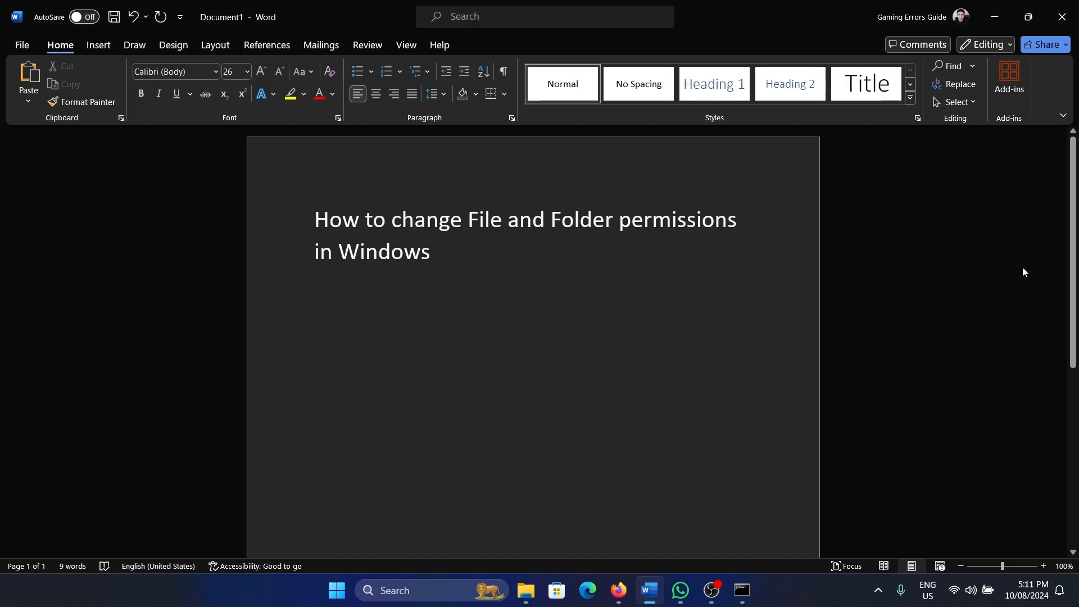
click(434, 250)
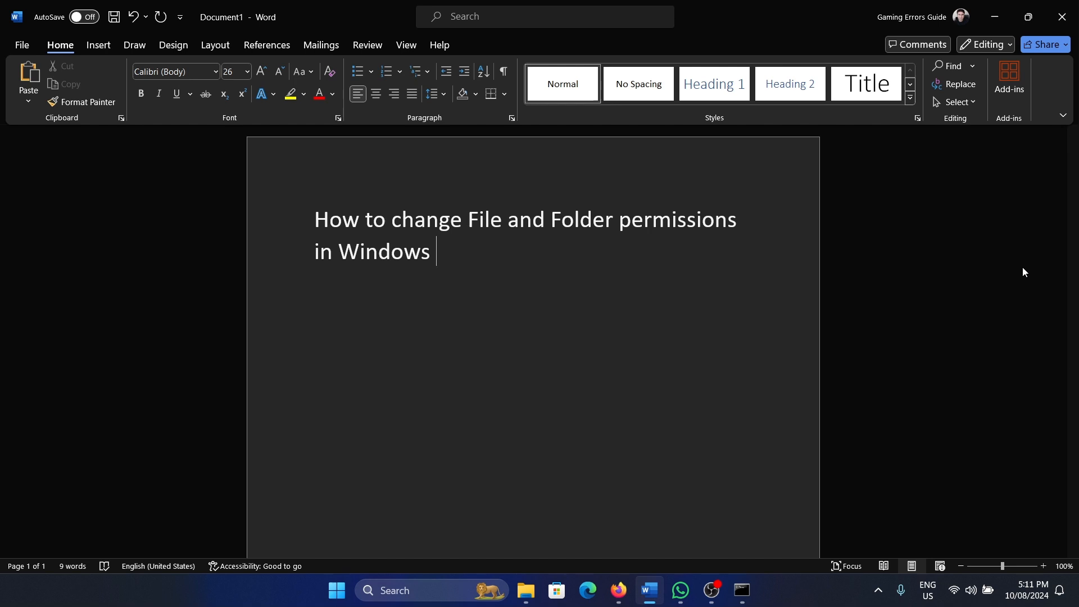